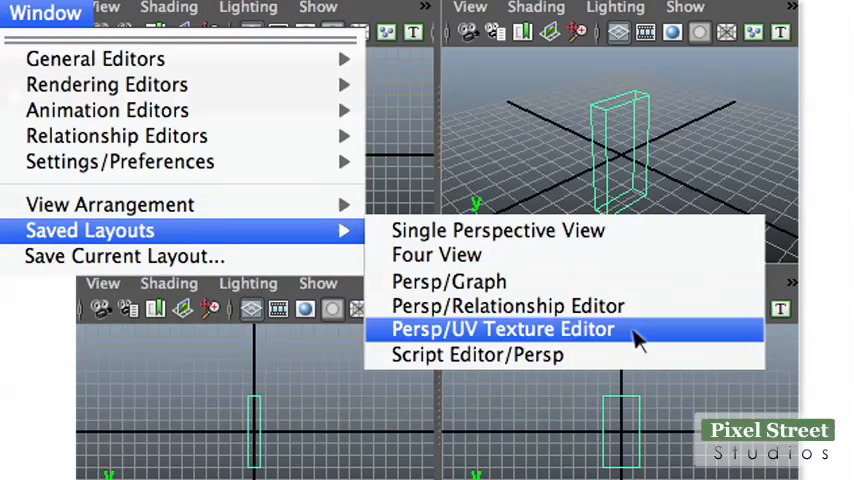
- Switch to the Persp/UV Texture Editor saved layout so both views sit side by side
left_click(504, 328)
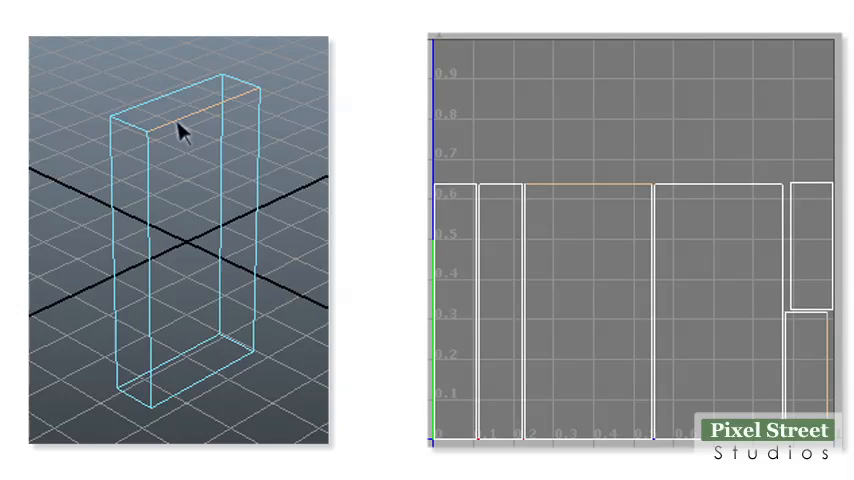
- Select the box's top edge in edge mode ready for sewing its UV borders
left_click(87, 17)
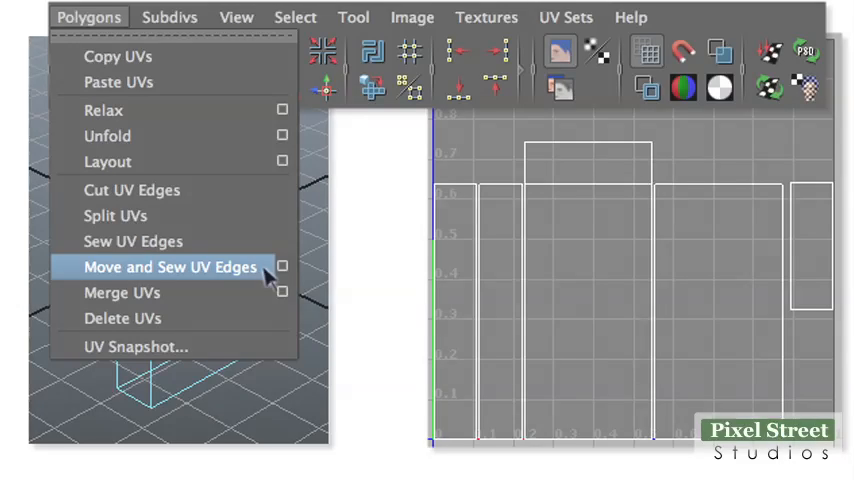
- Move and Sew the top face's UVs onto the front shell, then select the next vertical edge
left_click(165, 267)
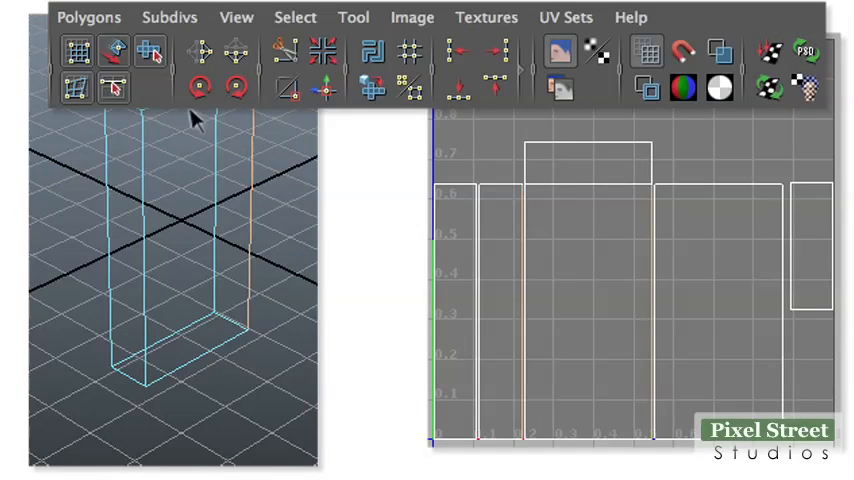
left_click(88, 17)
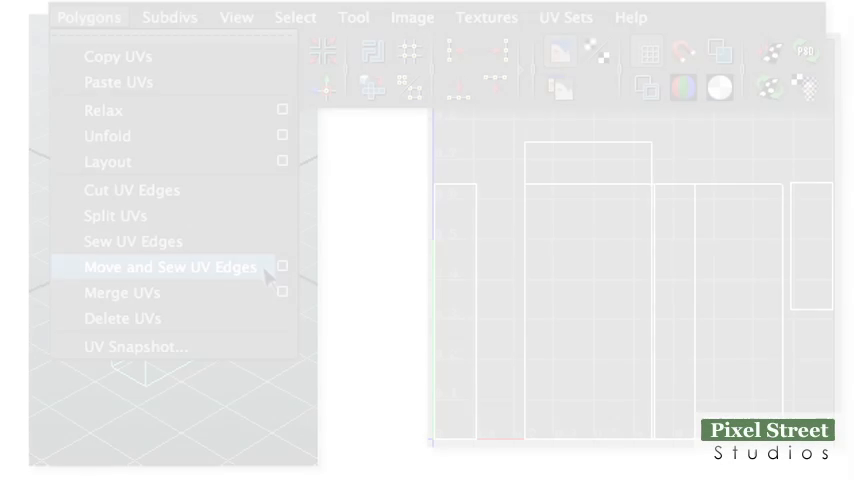
left_click(167, 267)
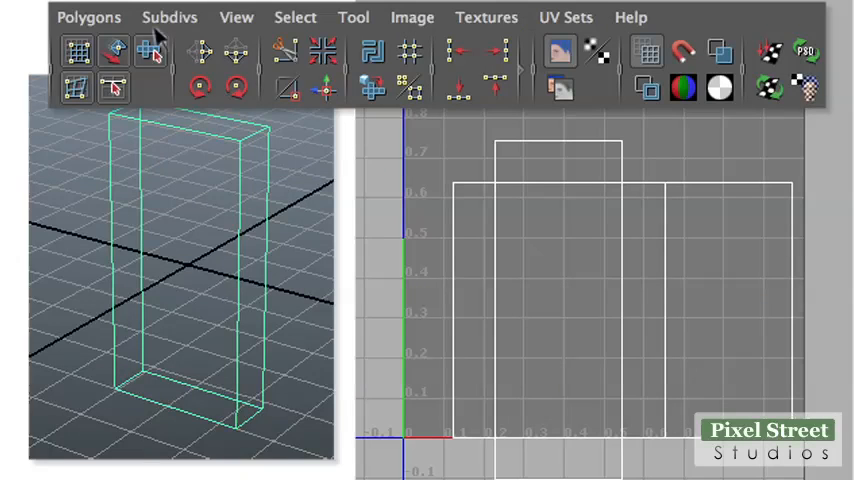
- Run Polygons > Layout so the sewn shell fills the 0–1 texture space
left_click(89, 17)
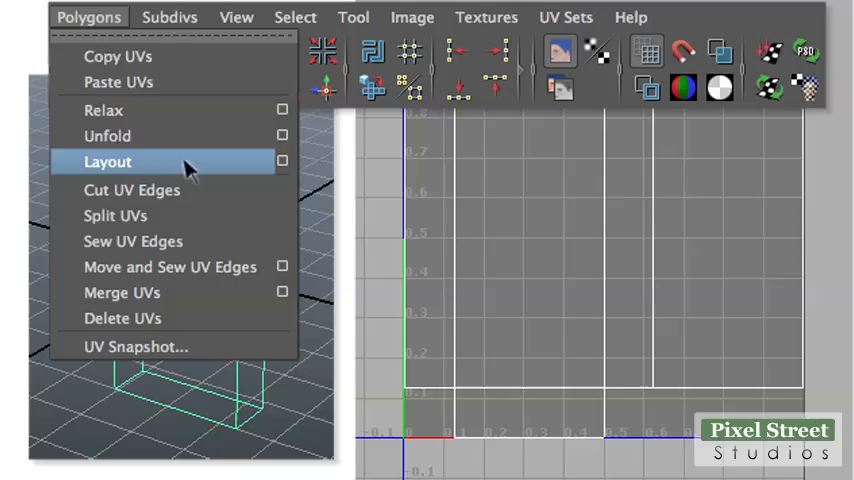